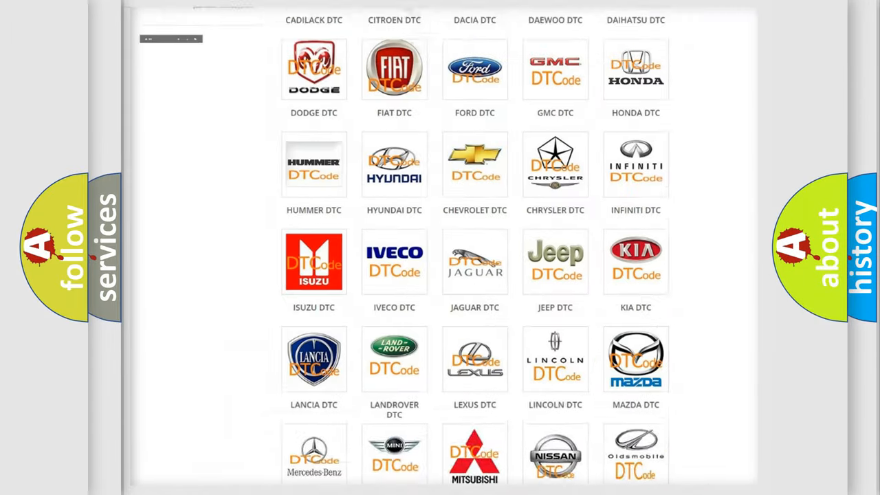
Bring up the Dodge DTC code list and browse its subcategories to reach code B1609:11
scroll(up, 3)
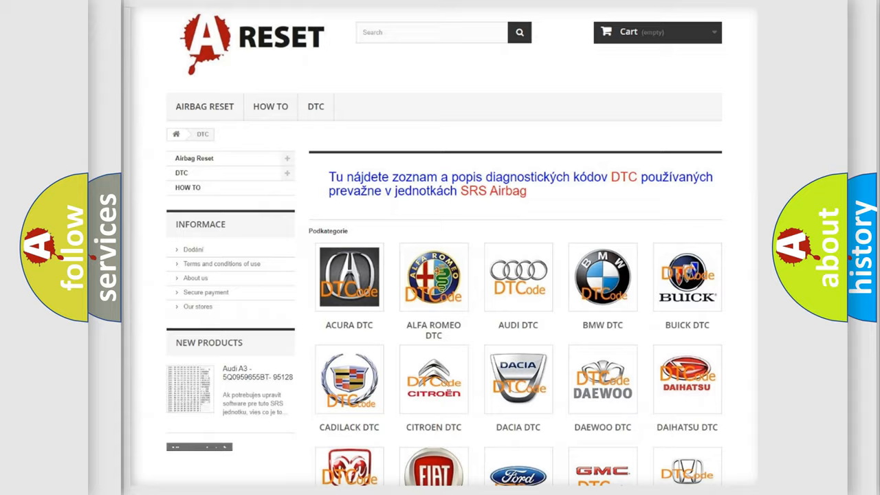
scroll(down, 3)
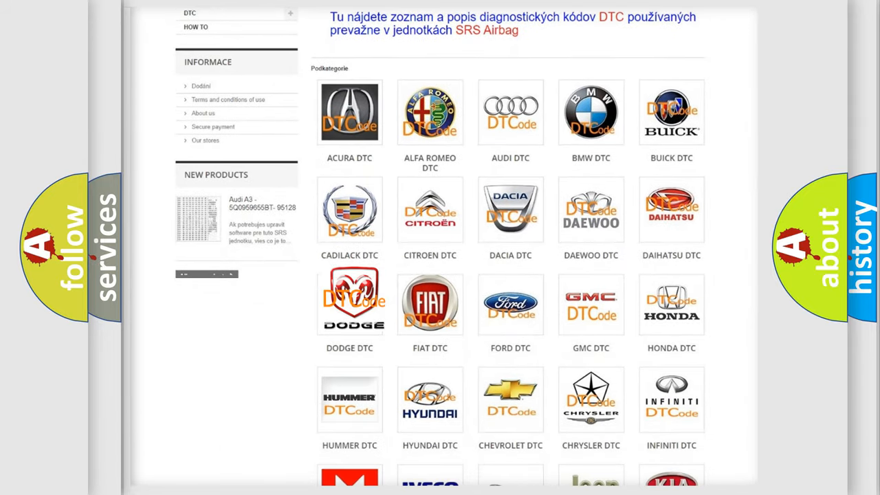
click(350, 300)
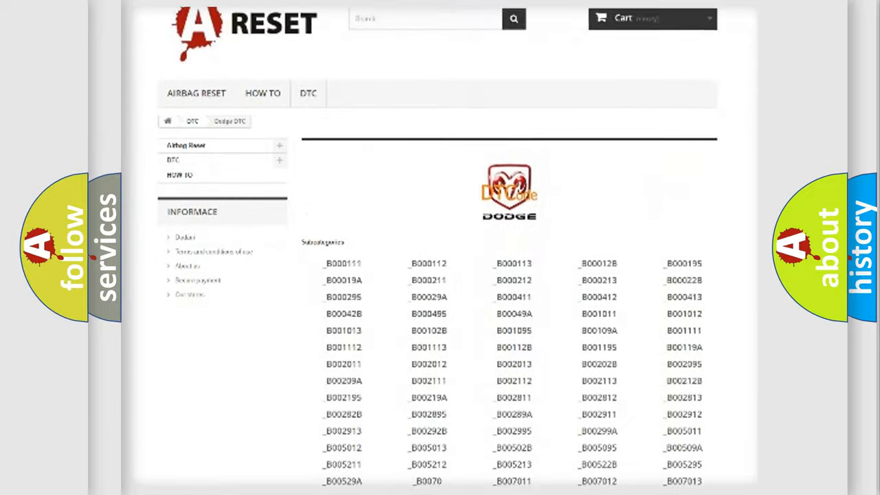
scroll(down, 3)
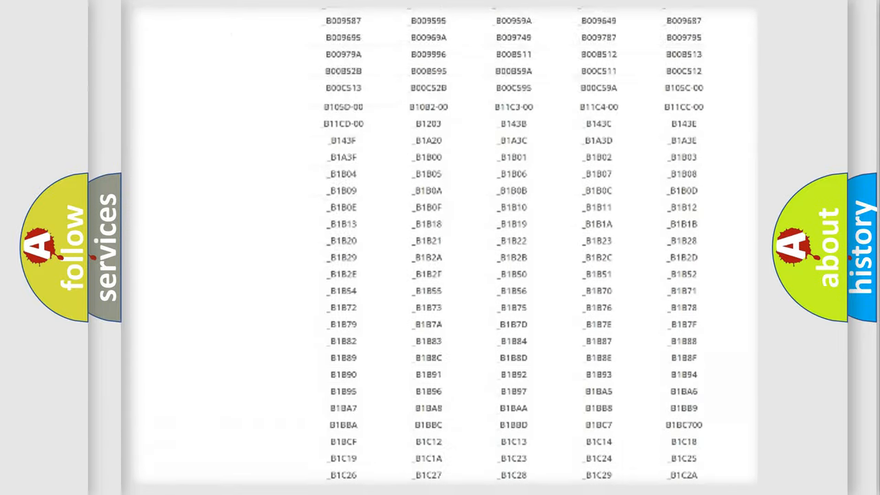
scroll(up, 3)
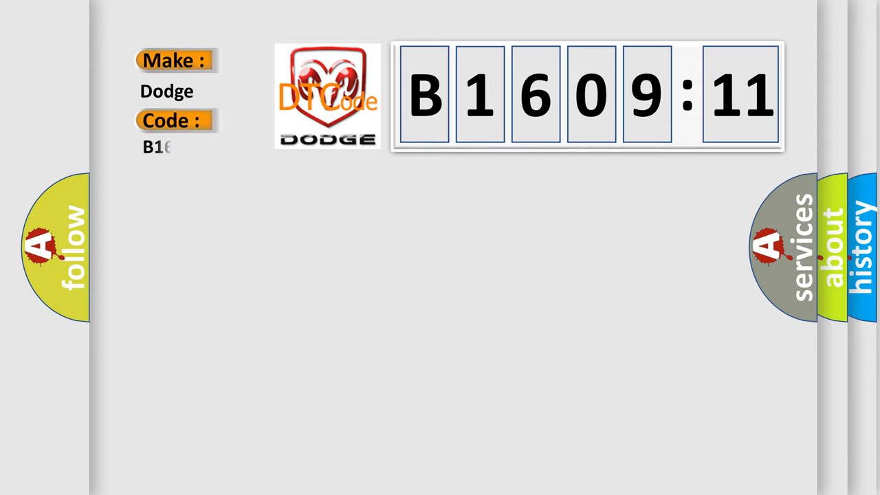
Enter 60911 after B1 so the code field reads B160911 beside Make: Dodge
text(60911)
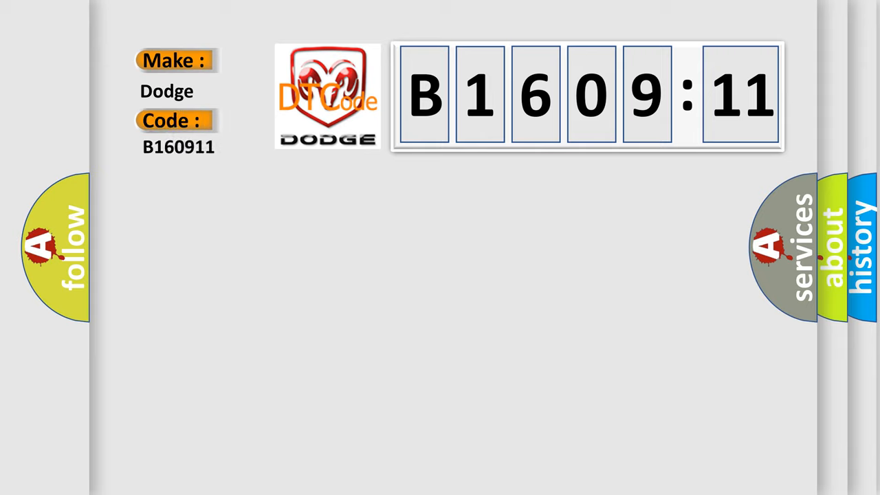